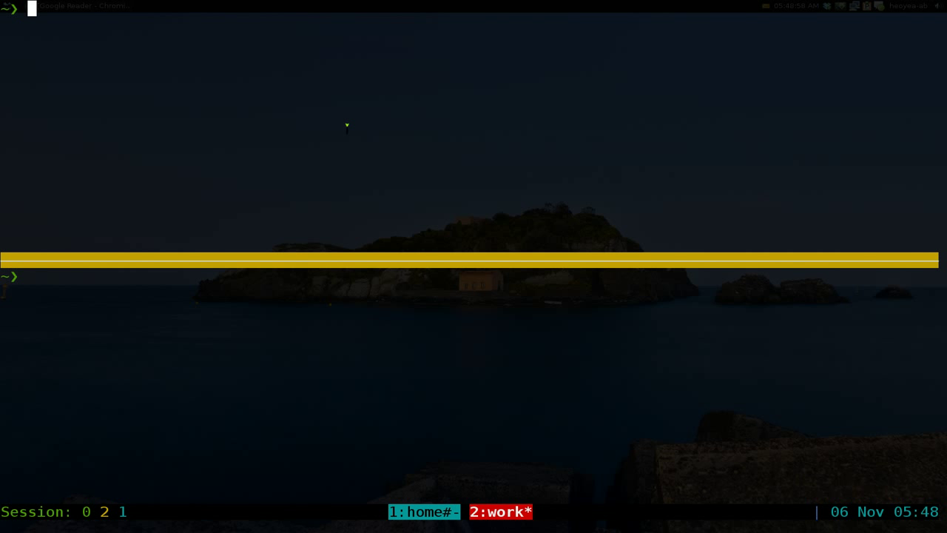
# Launch newsbeuter and open feed 11, The Kevin White Show
pyautogui.write('new')
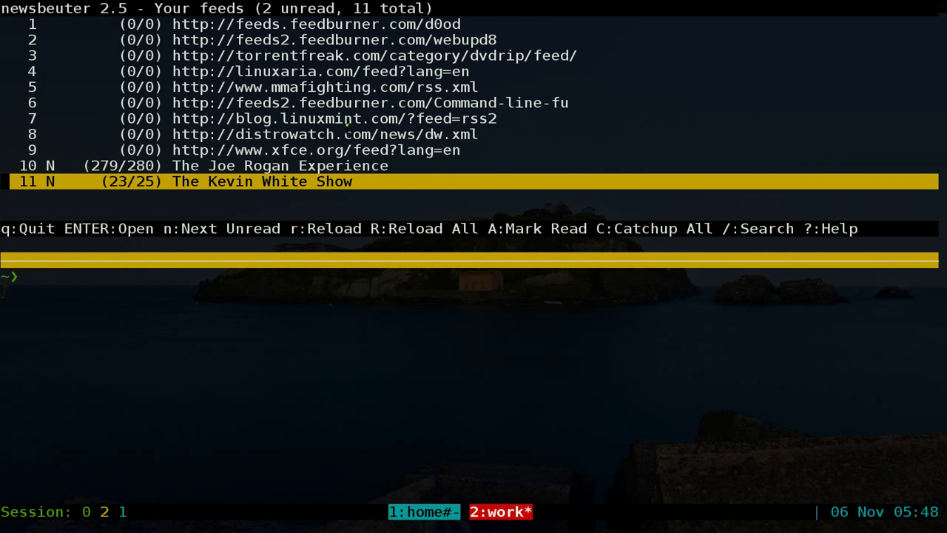
pyautogui.press('Up')
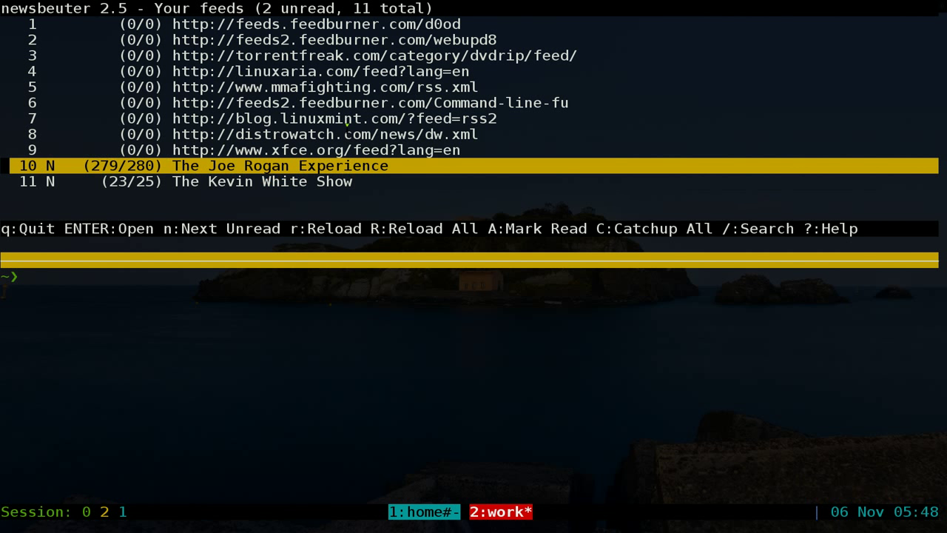
pyautogui.press('Down')
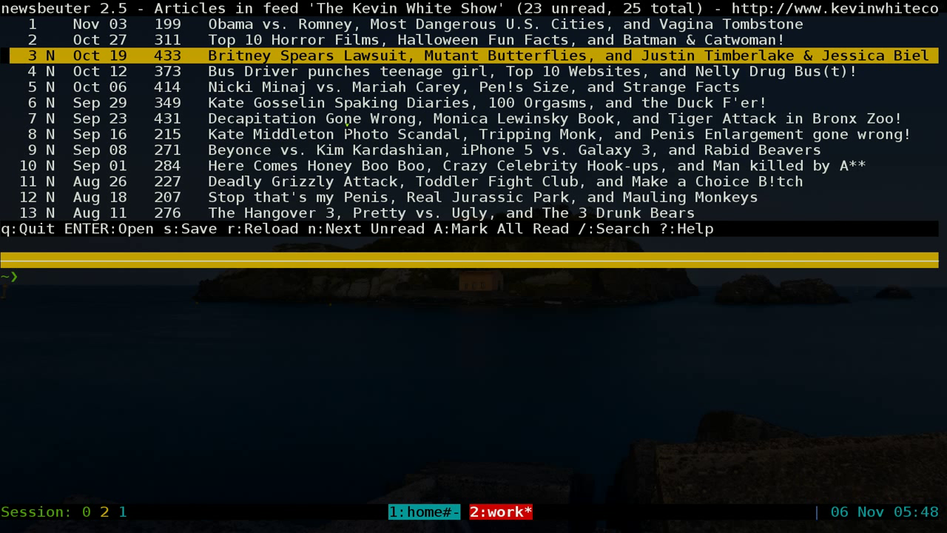
# Enqueue the Oct 19 Britney Spears Lawsuit episode for download
pyautogui.press('enter')
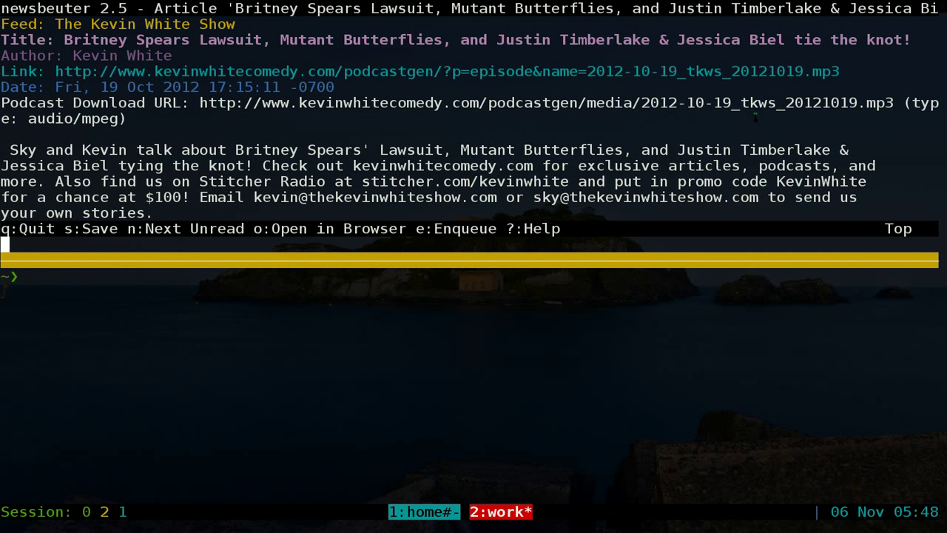
pyautogui.press('e')
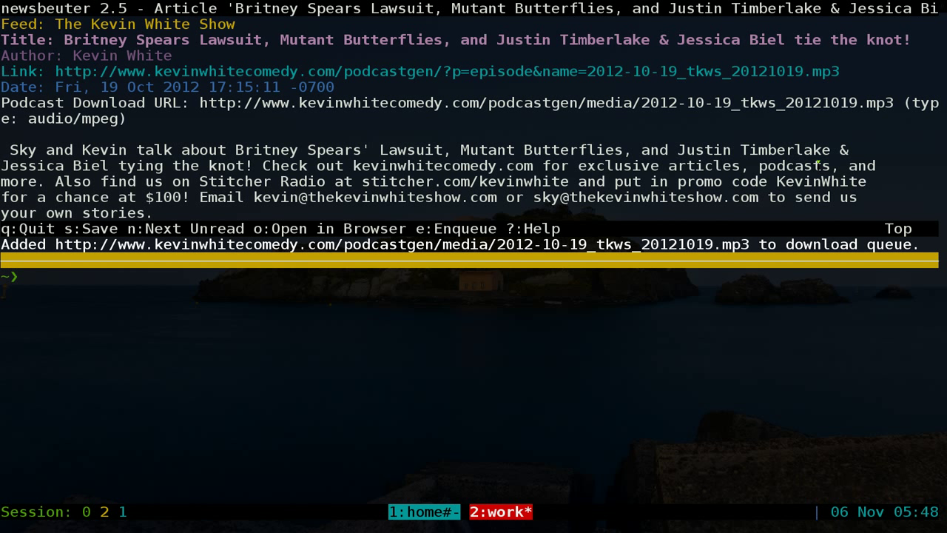
pyautogui.press('q')
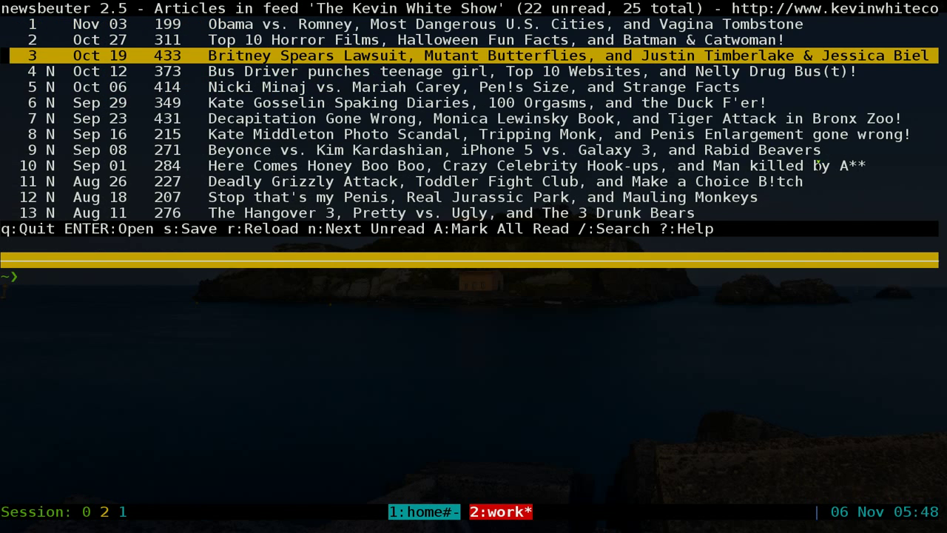
# Enqueue the Oct 12 Bus Driver episode and return to the episode list
pyautogui.press('Down')
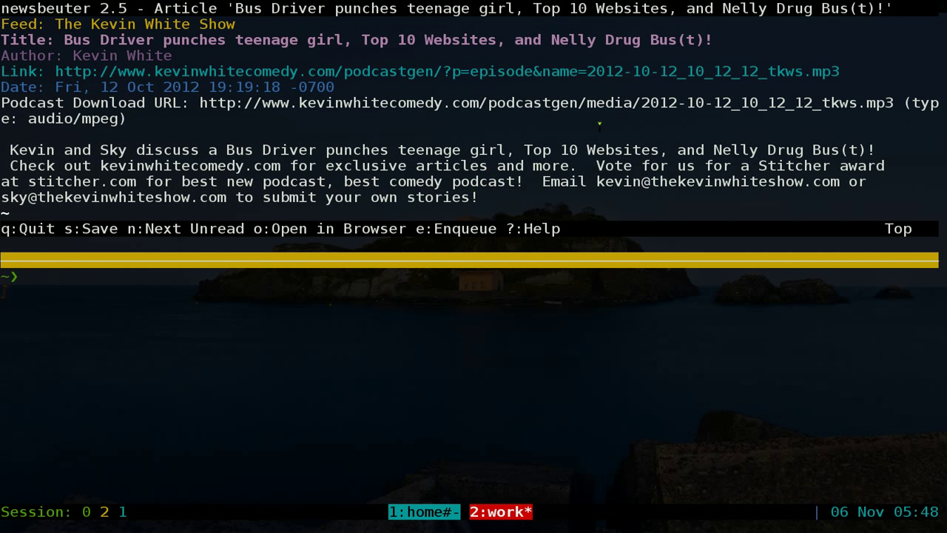
pyautogui.press('e')
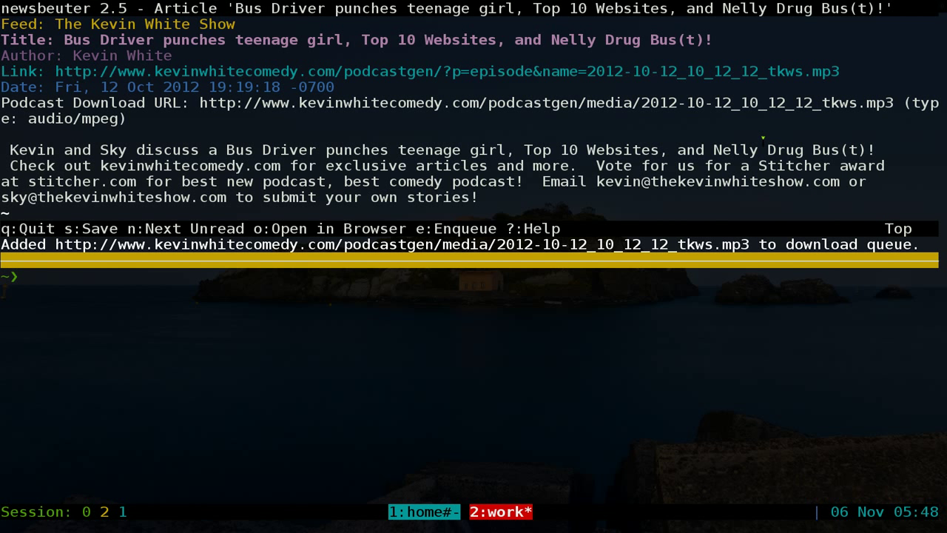
pyautogui.press('q')
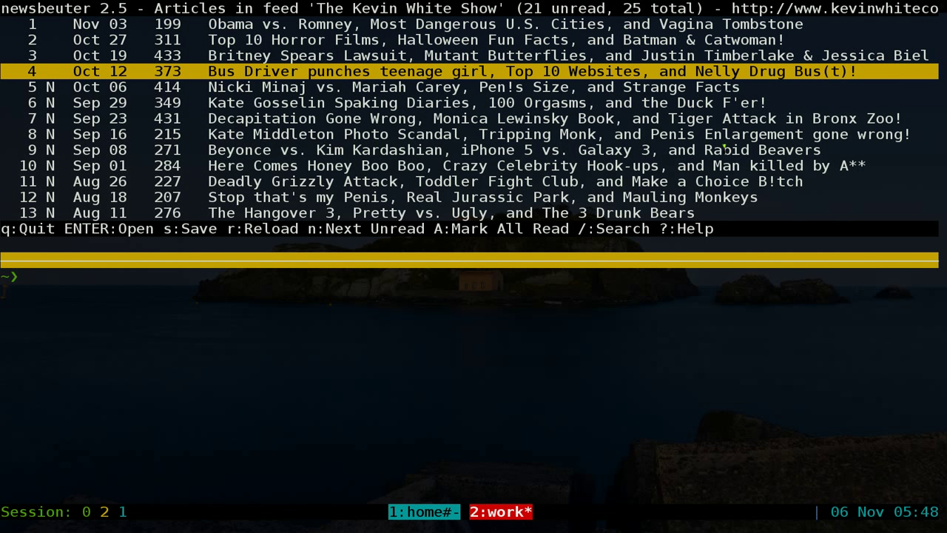
# Launch podbeuter to view both queued Kevin White Show episodes
pyautogui.write('pod')
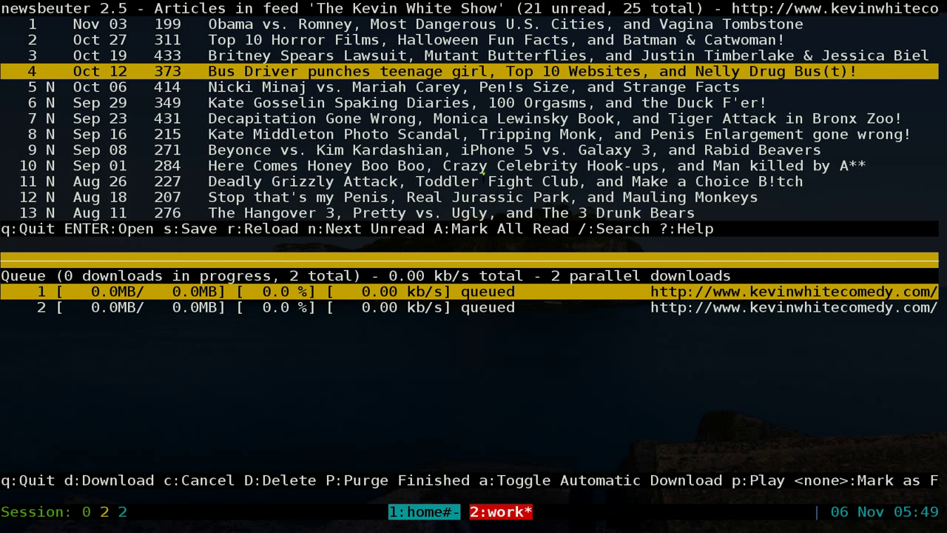
pyautogui.moveTo(591, 397)
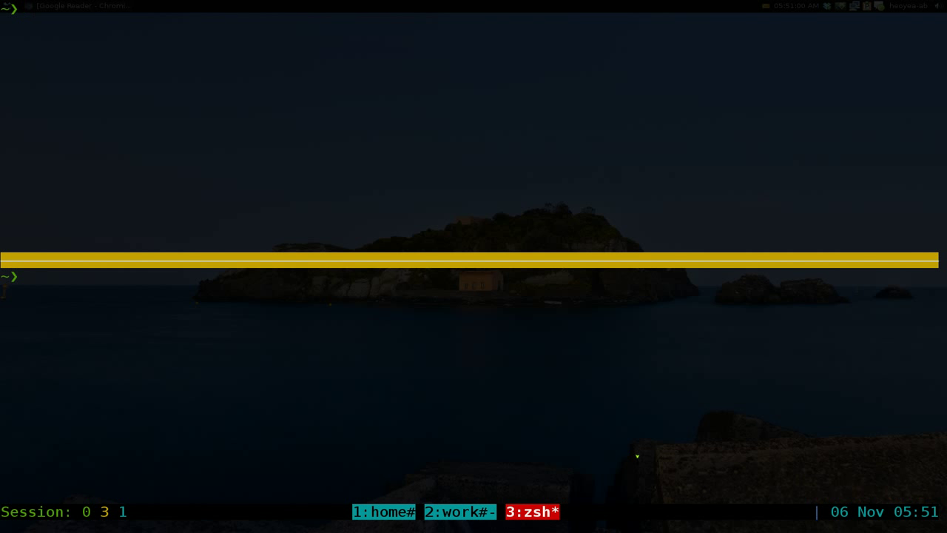
# Open man podbeuter and find the download-path and max-downloads entries
pyautogui.write('man pod')
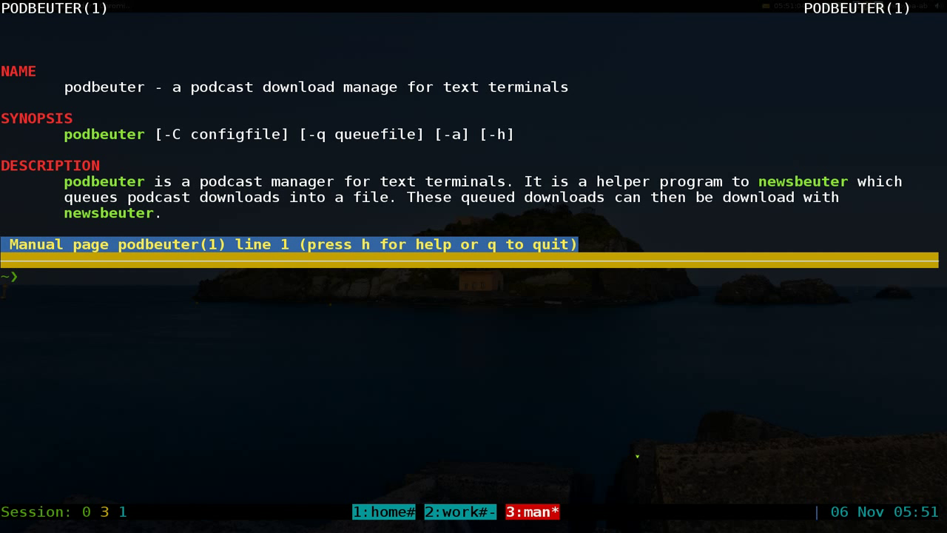
pyautogui.scroll(-3)
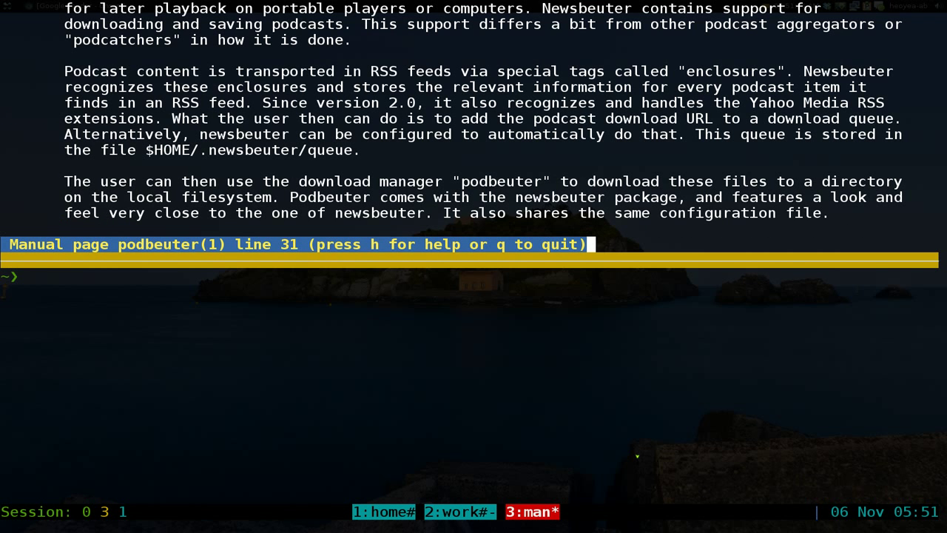
pyautogui.scroll(-3)
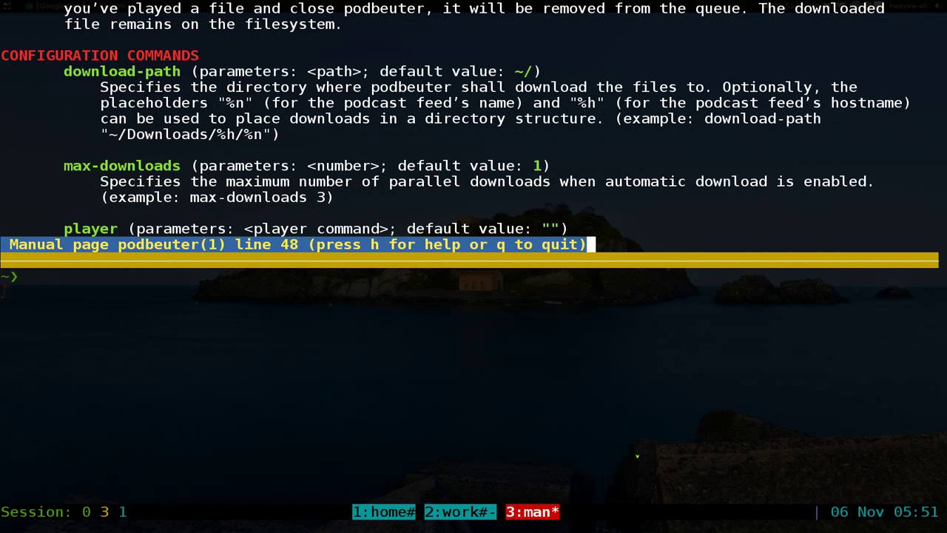
pyautogui.scroll(-3)
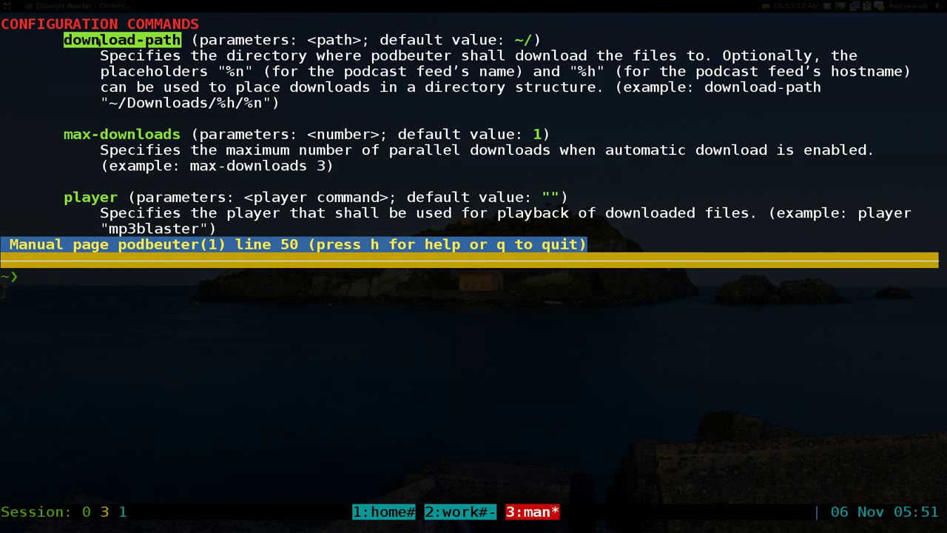
pyautogui.press('n')
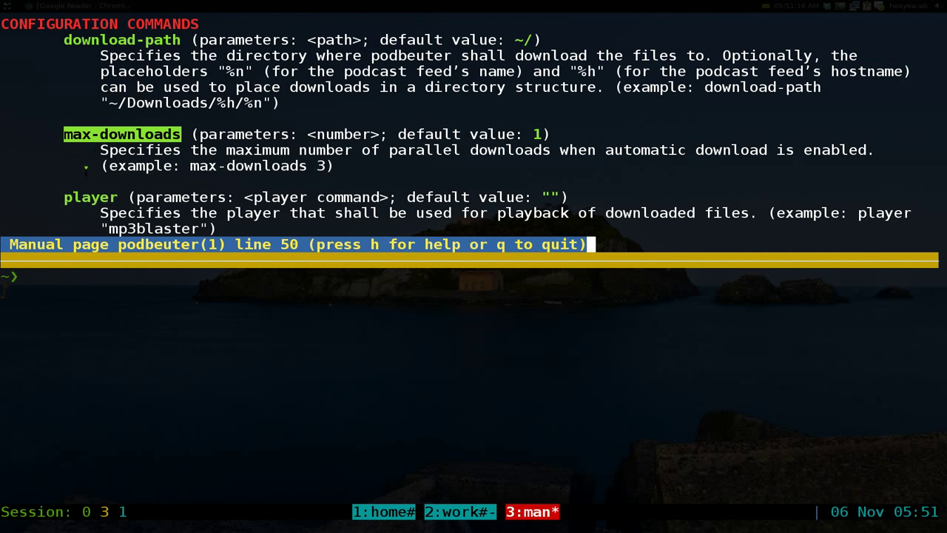
pyautogui.press('n')
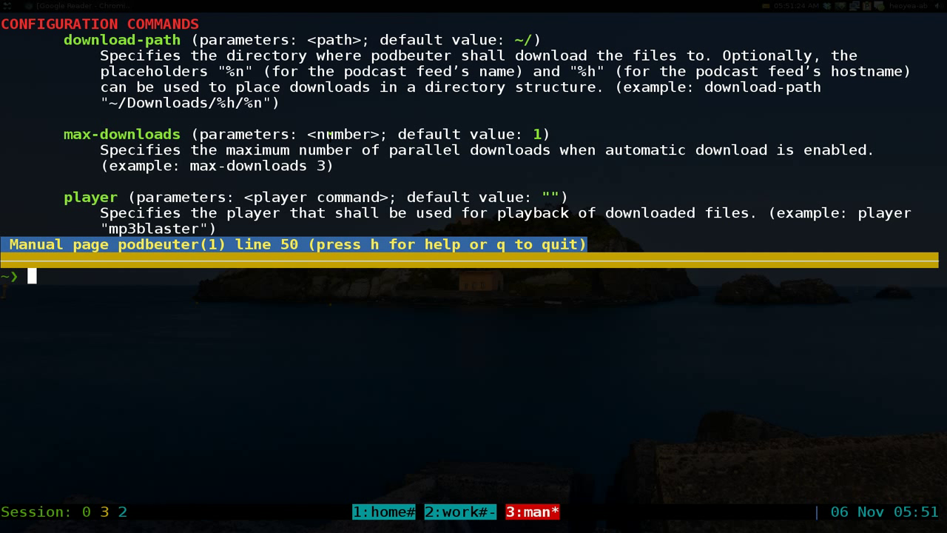
# Change into ~/.newsbeuter and list its config, queue and urls files
pyautogui.write('cd .')
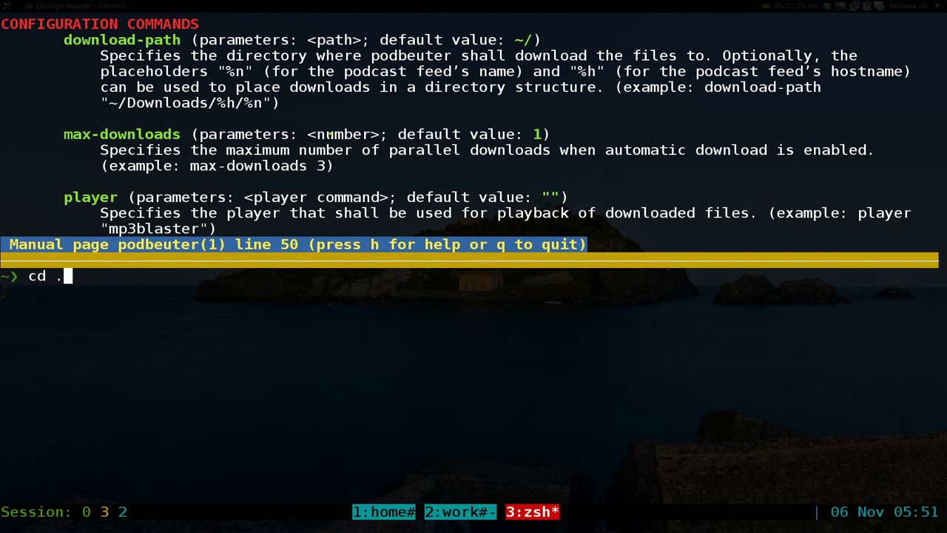
pyautogui.write('newsbeuter')
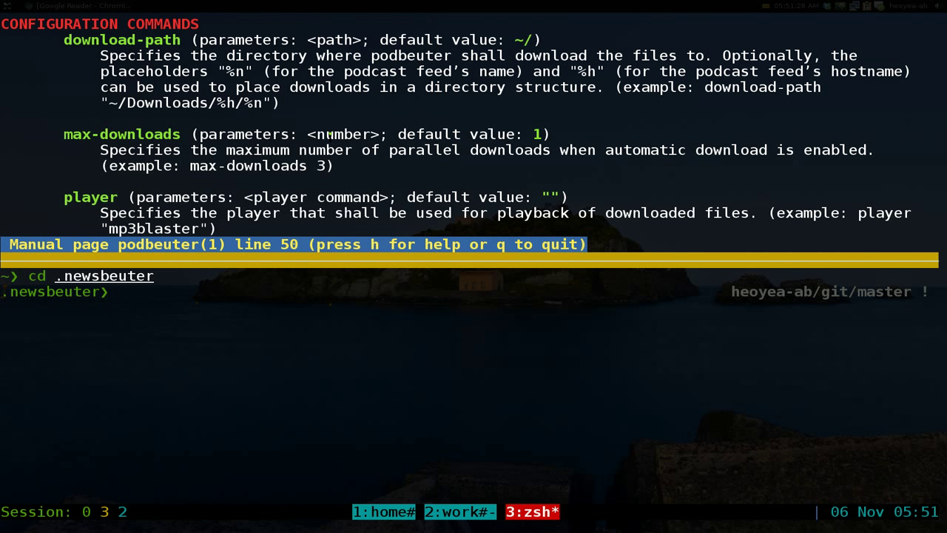
pyautogui.write('ls')
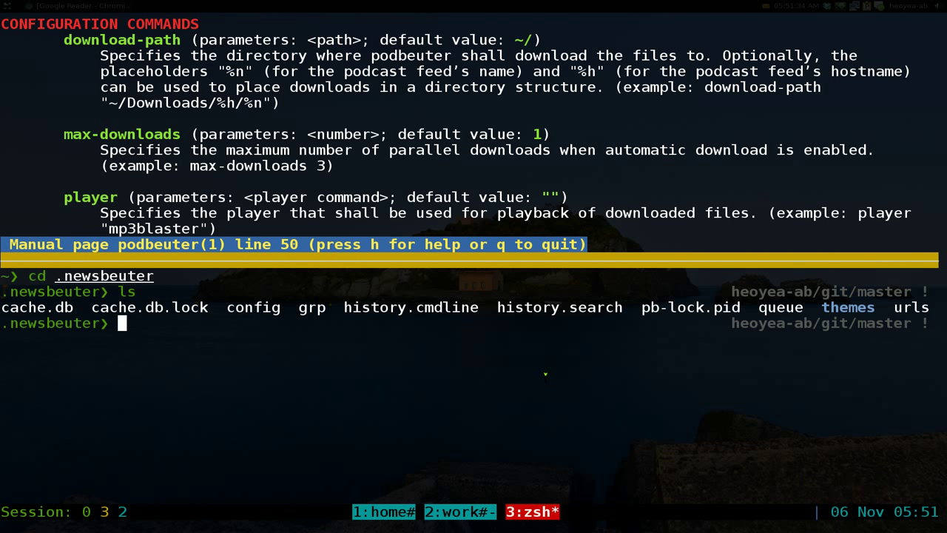
# Open the newsbeuter config file in vim
pyautogui.write('vim')
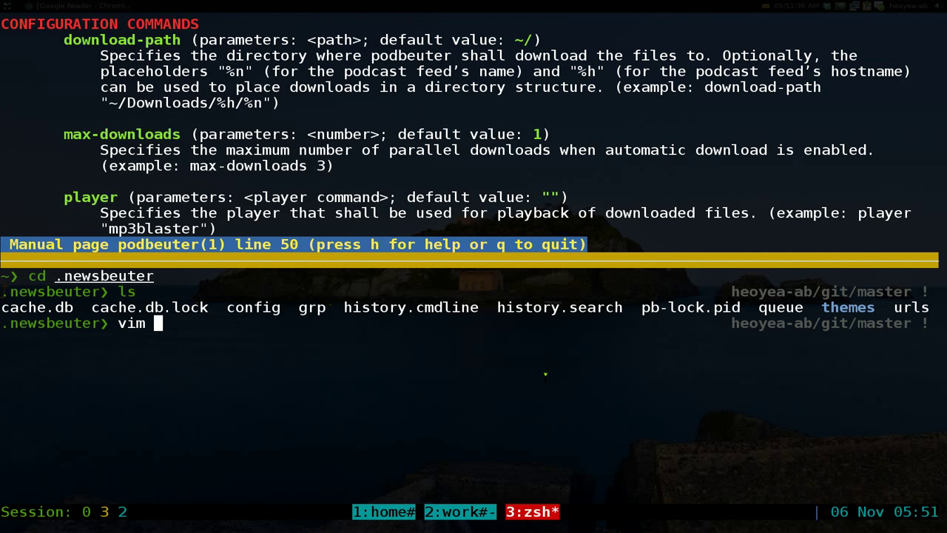
pyautogui.write('config')
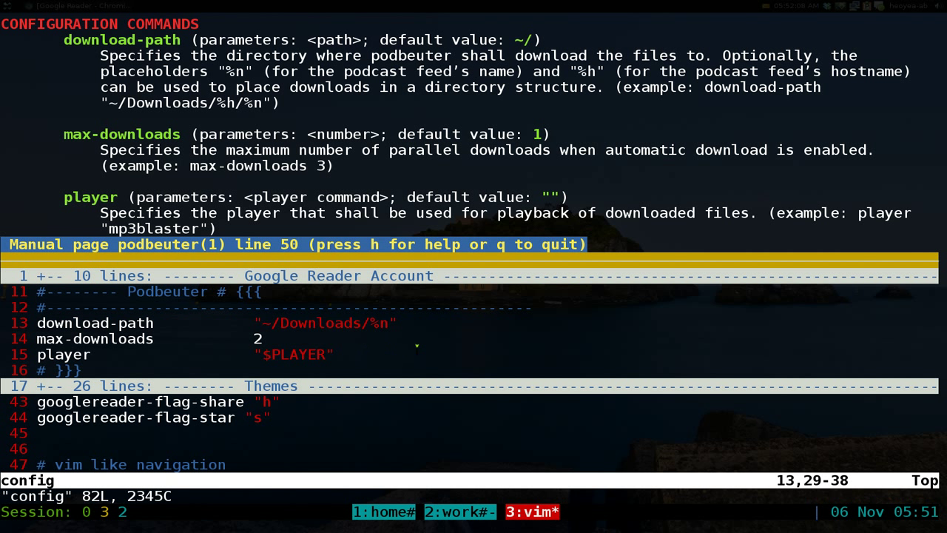
pyautogui.moveTo(463, 361)
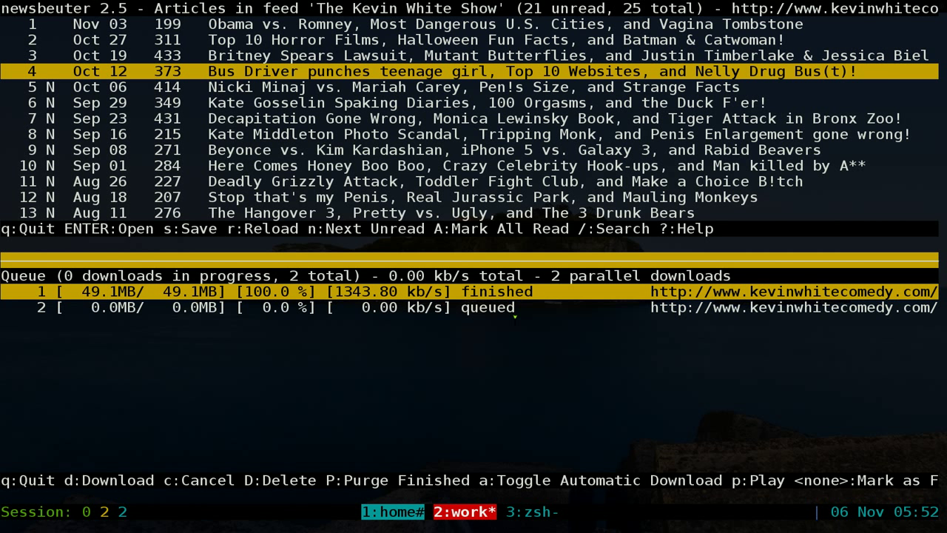
# Select the downloaded first episode in the podbeuter queue for playing
pyautogui.press('Down')
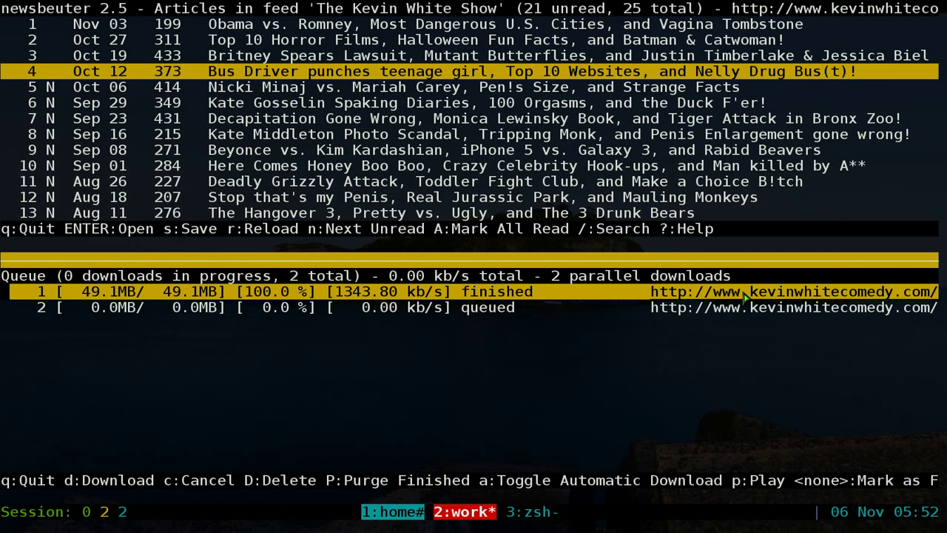
pyautogui.moveTo(925, 389)
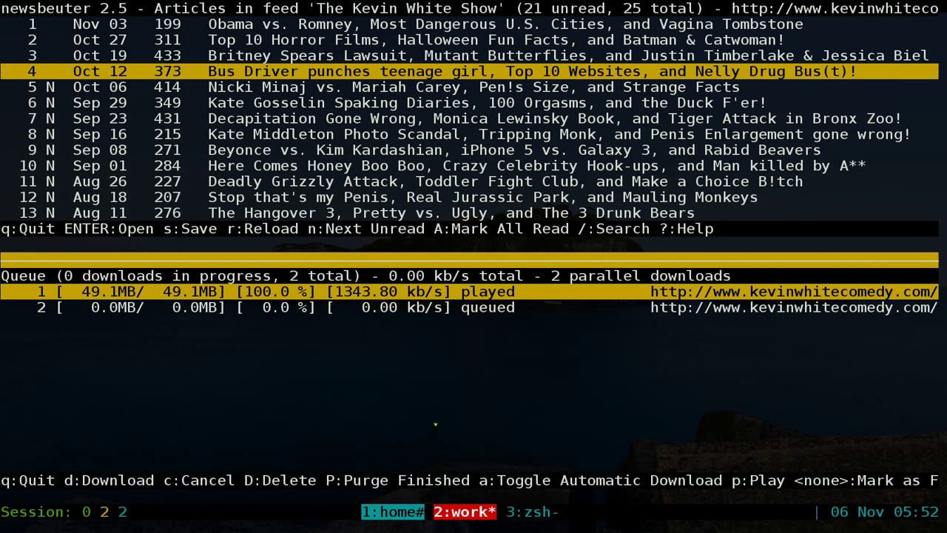
pyautogui.moveTo(567, 358)
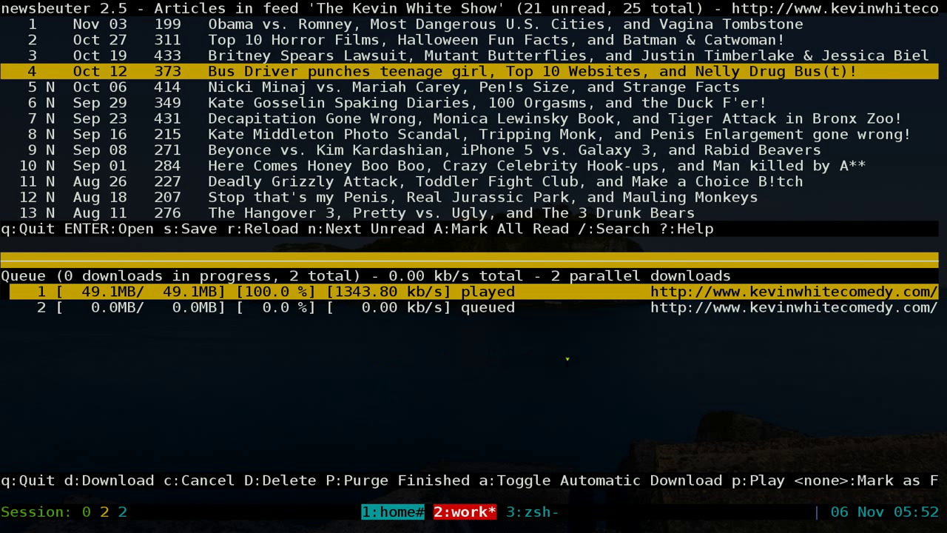